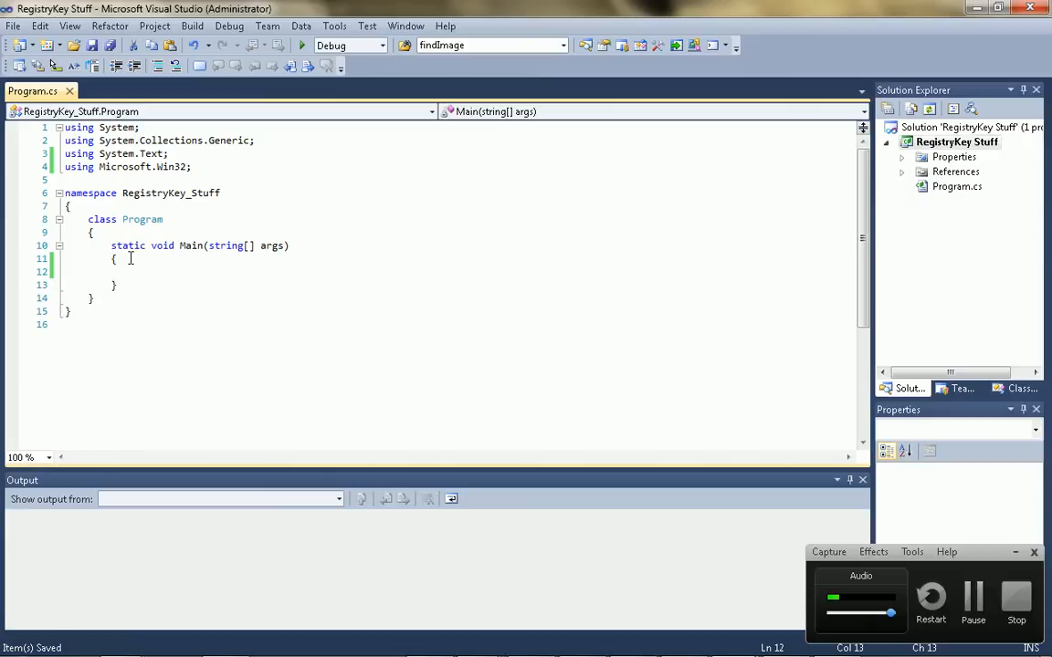
Declare RegistryKey key = Registry.LocalMachine inside Main.
text(RegistryKey key = Registry.LocalMachine.OpenSubKey(@"\SOFTWARE\Micr)
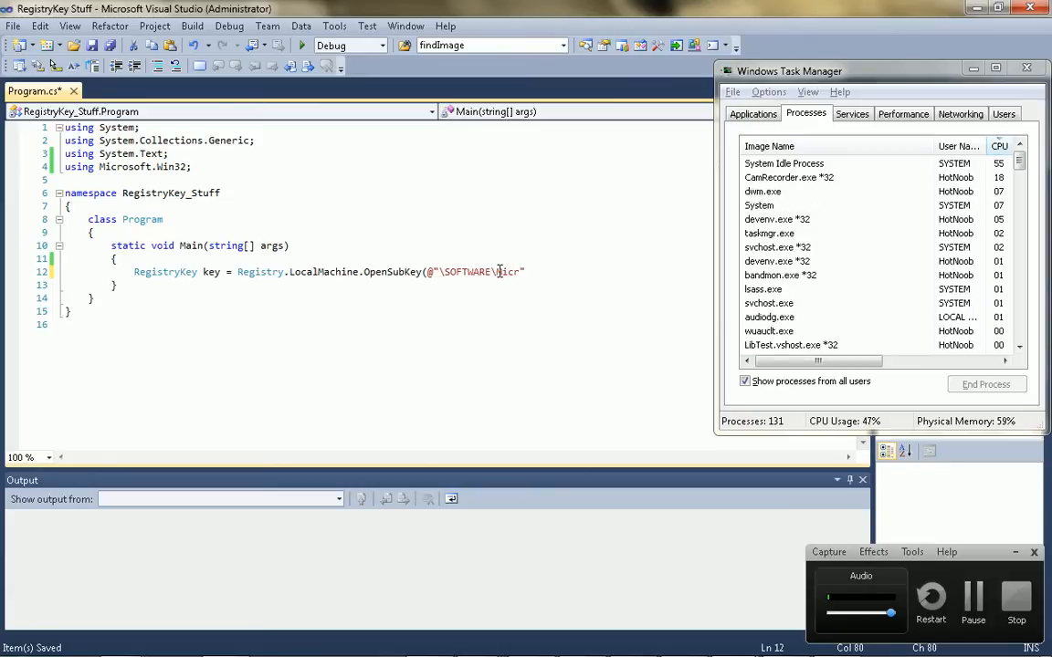
Point the OpenSubKey call at SOFTWARE\Microsoft\Windows\CurrentVersion\Run.
text(Microsoft\Windows\CurrentVersion\run)
text(static void addToStartUp()
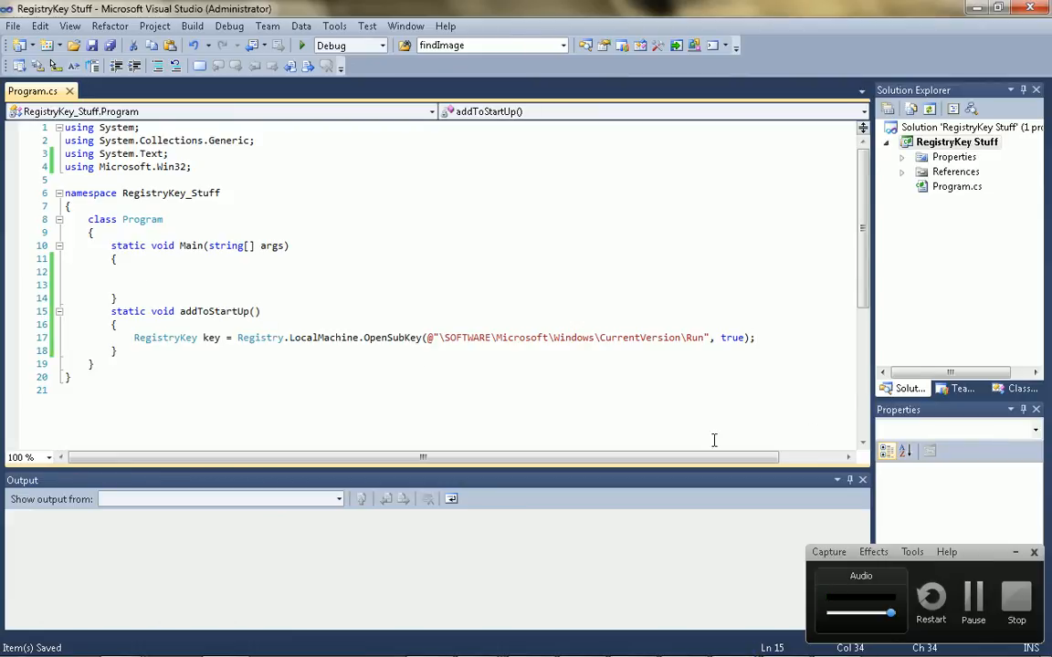
Give the new addToStartUp method a string programName parameter.
text(string programName, bool addToStartUp = true)
text(key.SetValue(programName, Appl)
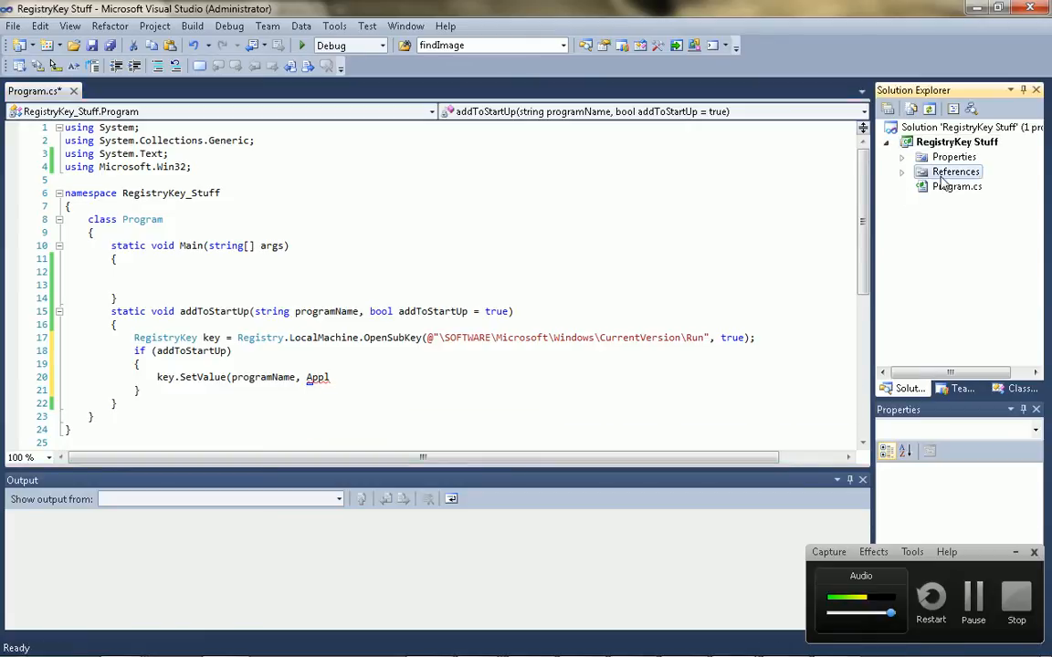
Begin adding a .NET assembly reference to the project from Solution Explorer.
click(957, 172)
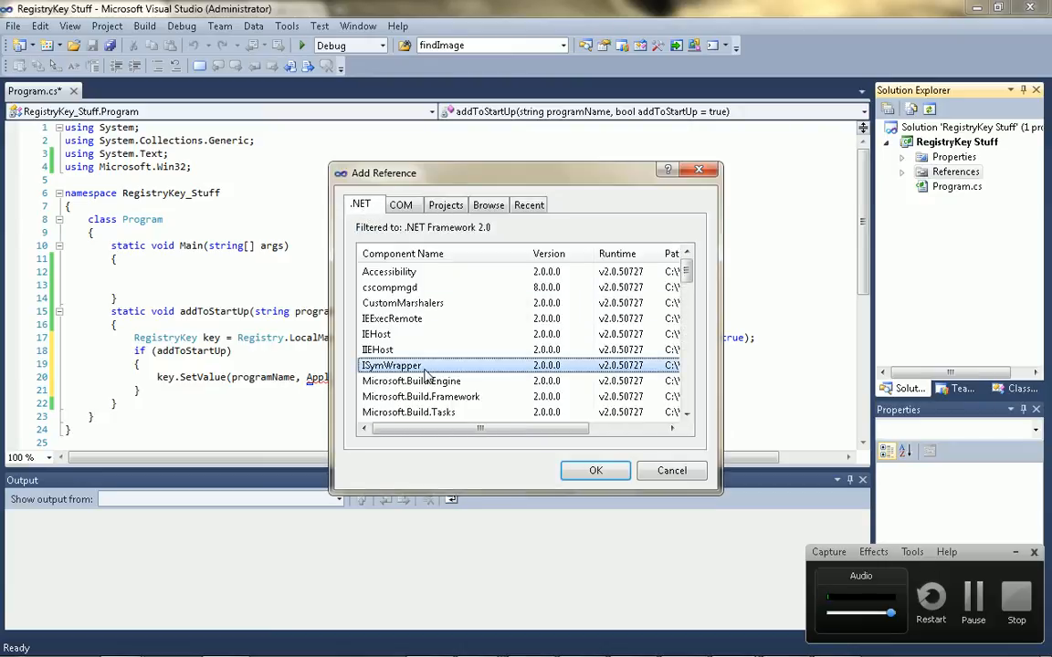